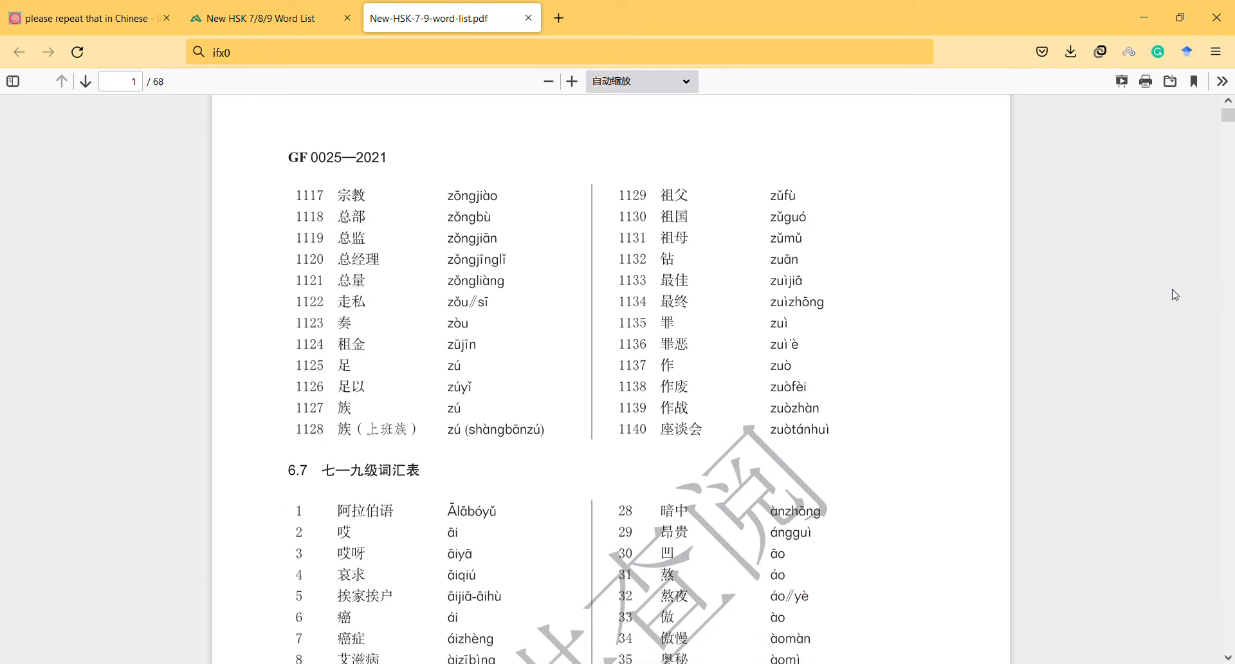
pyautogui.moveTo(438, 292)
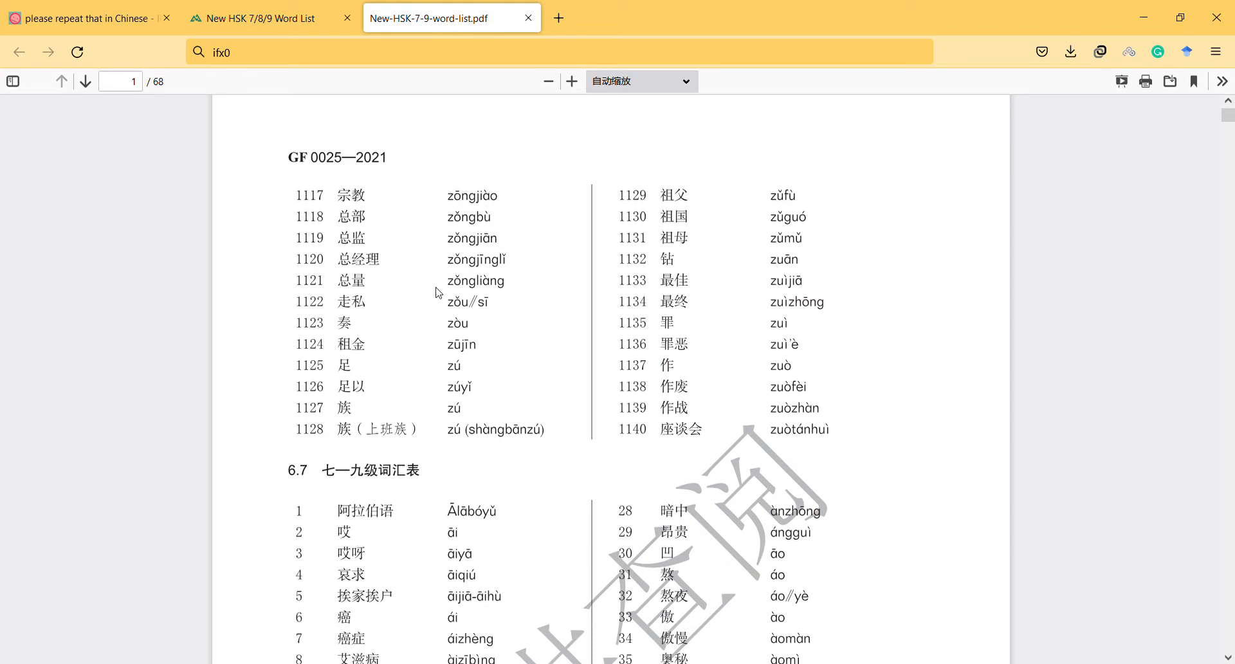
pyautogui.moveTo(345, 197)
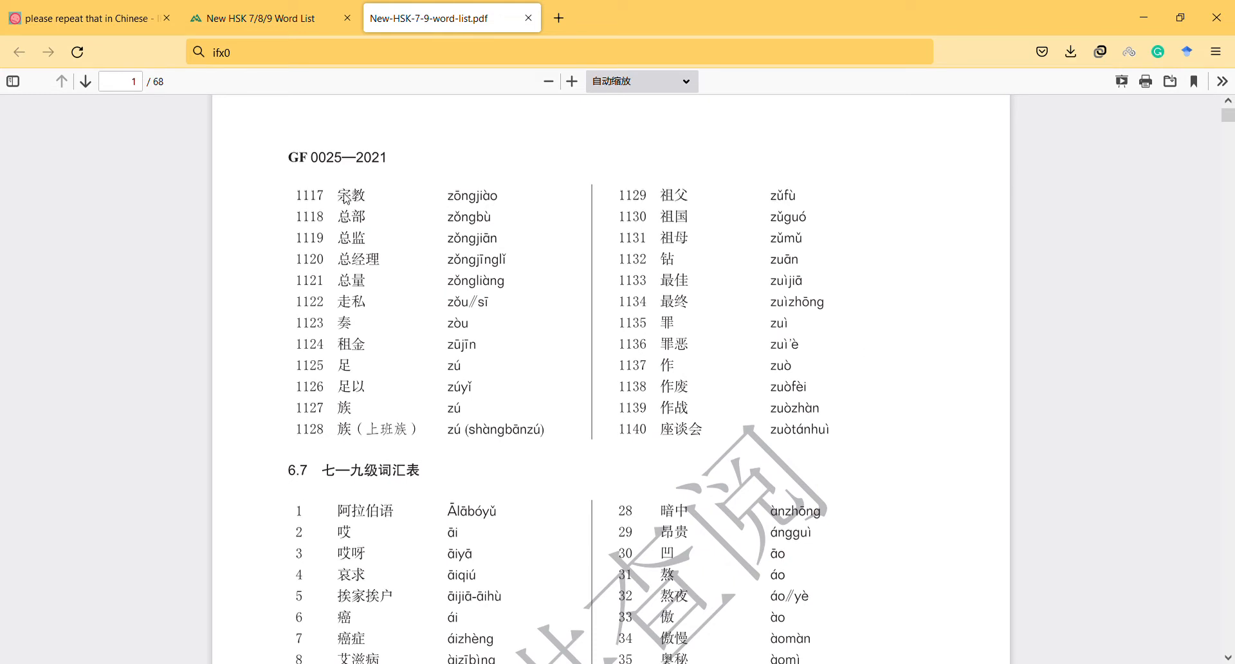
pyautogui.moveTo(397, 208)
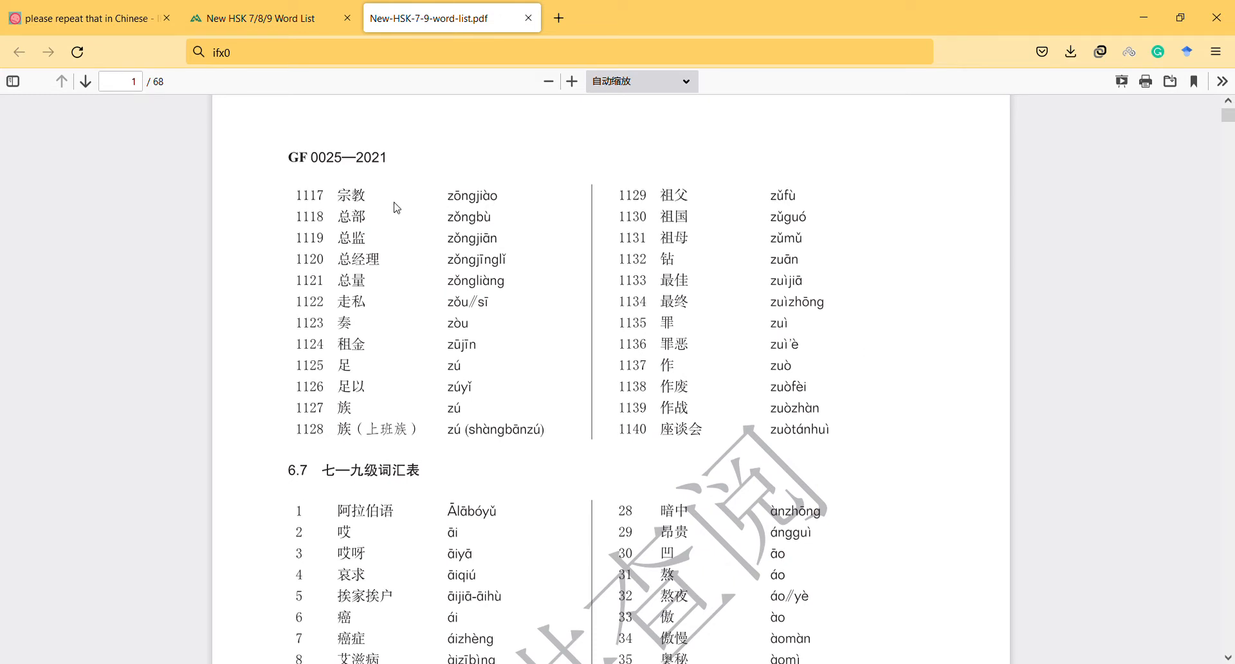
pyautogui.moveTo(473, 211)
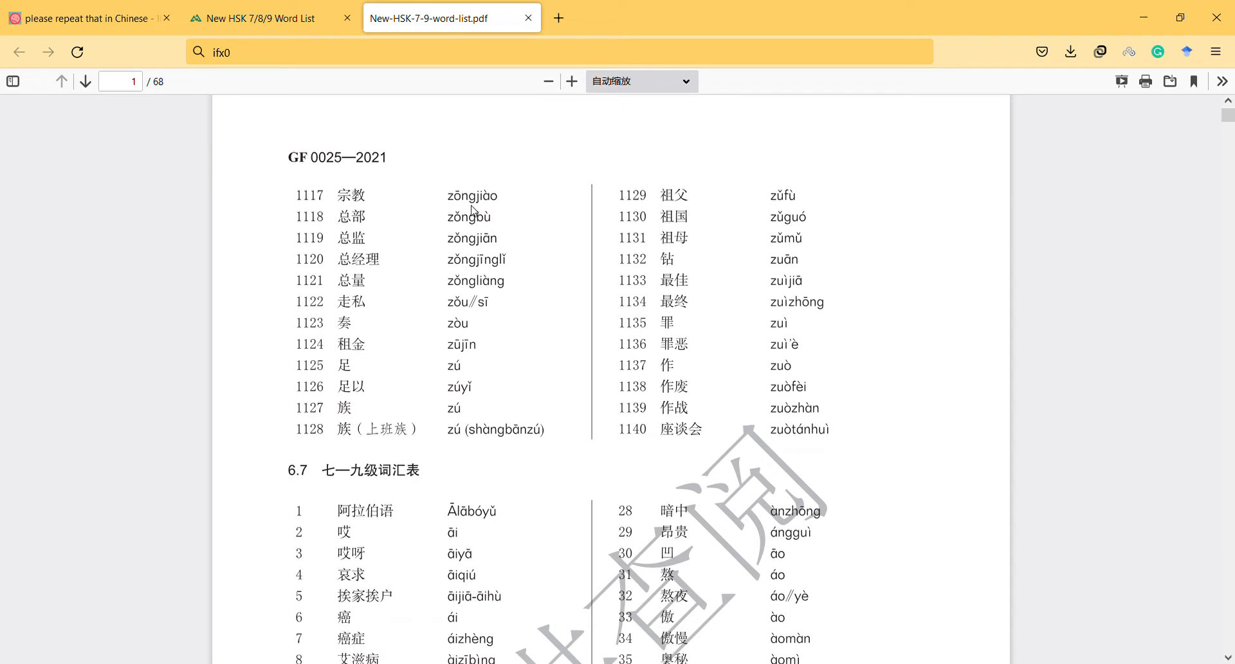
pyautogui.moveTo(469, 213)
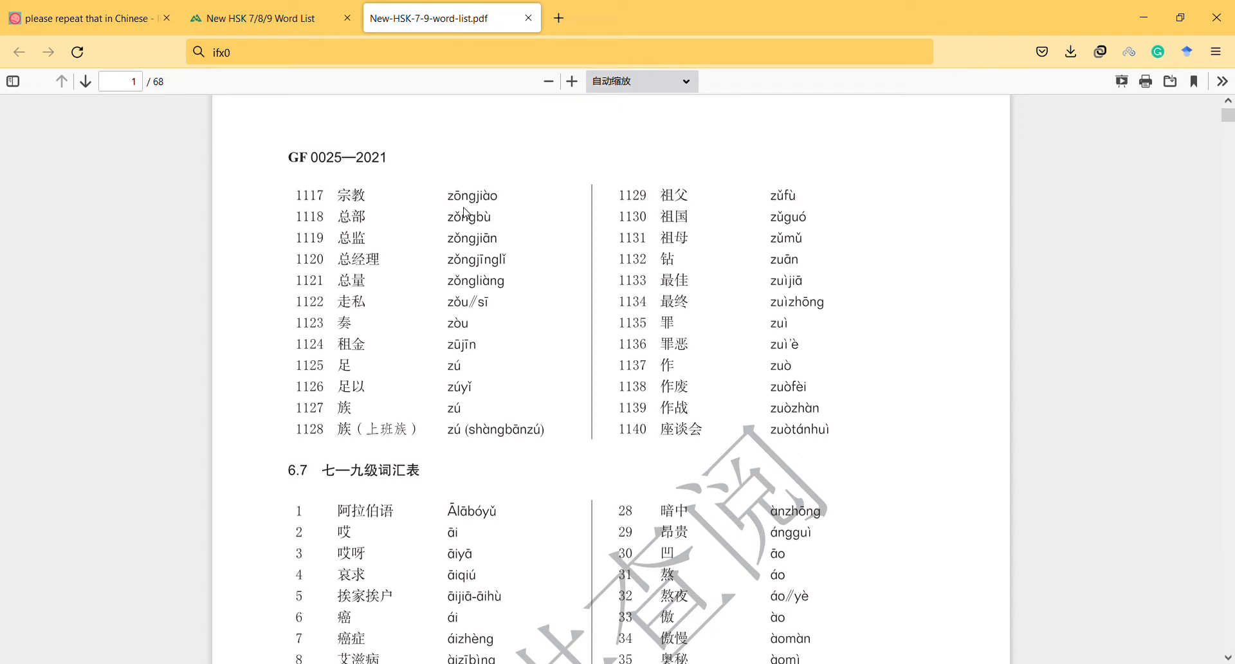
pyautogui.moveTo(386, 210)
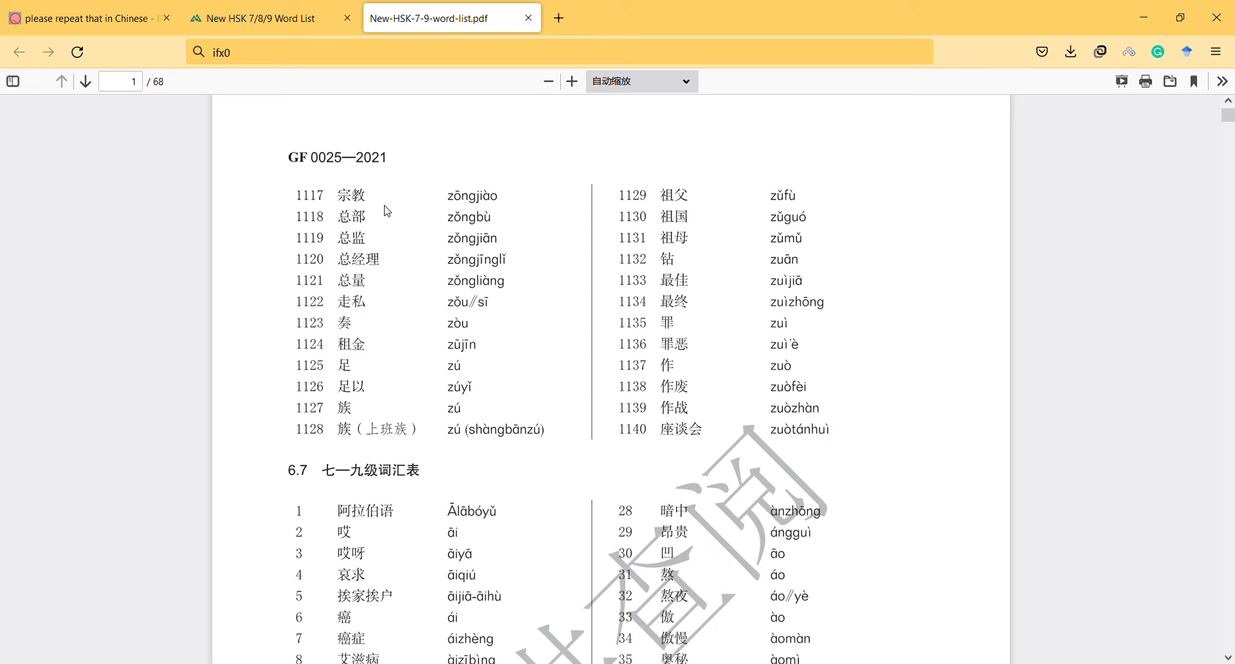
pyautogui.moveTo(425, 212)
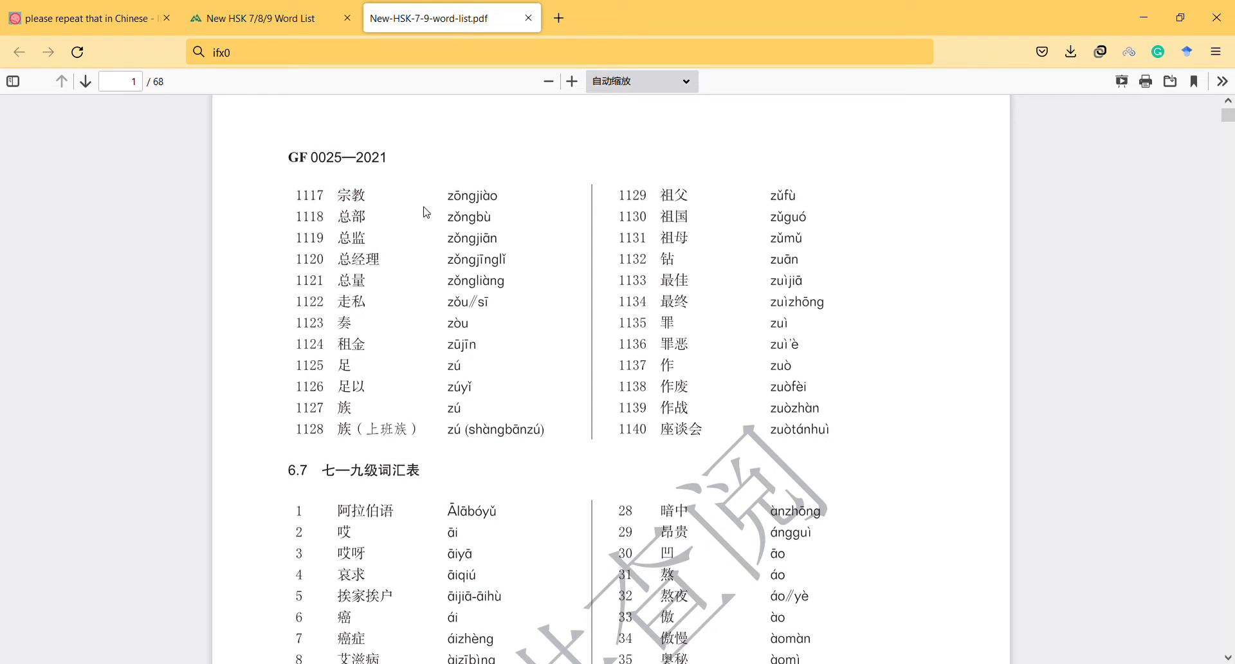
pyautogui.moveTo(270, 228)
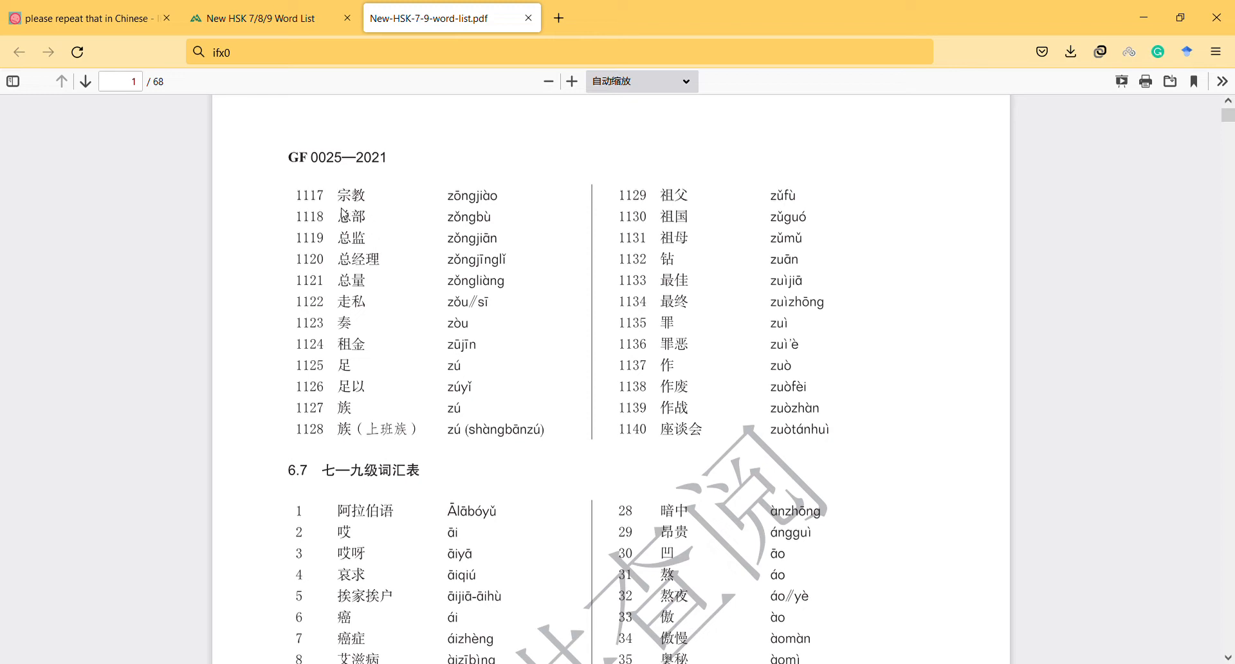
pyautogui.moveTo(490, 233)
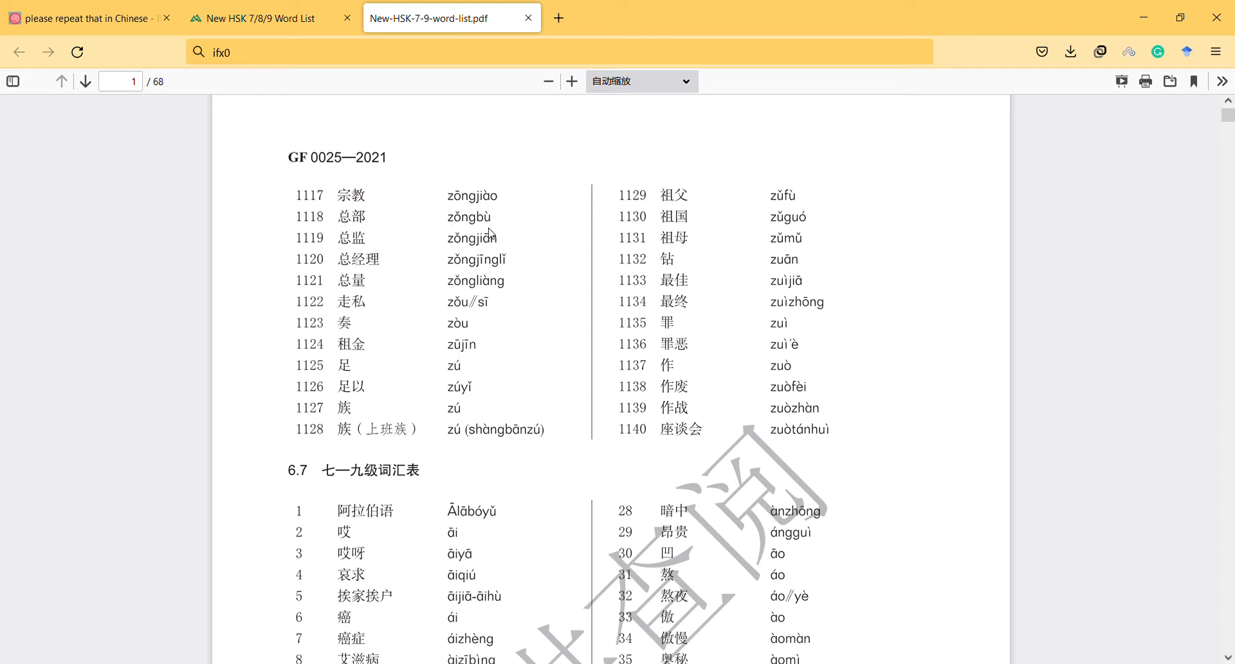
pyautogui.moveTo(428, 231)
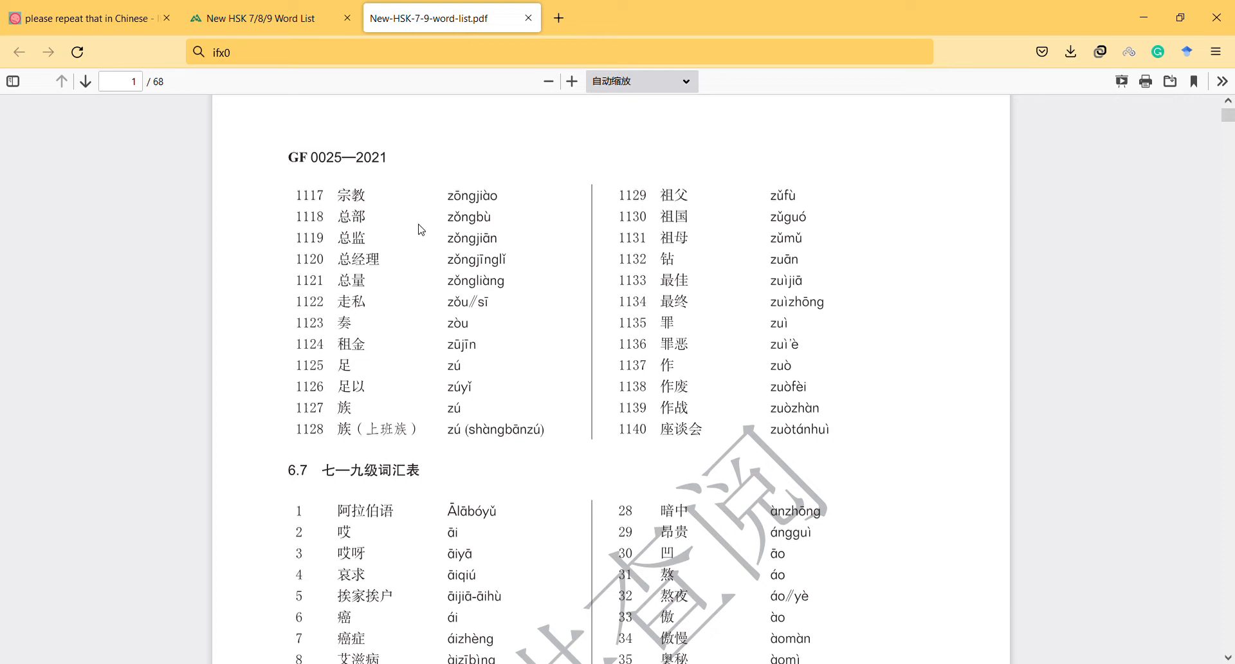
pyautogui.moveTo(341, 252)
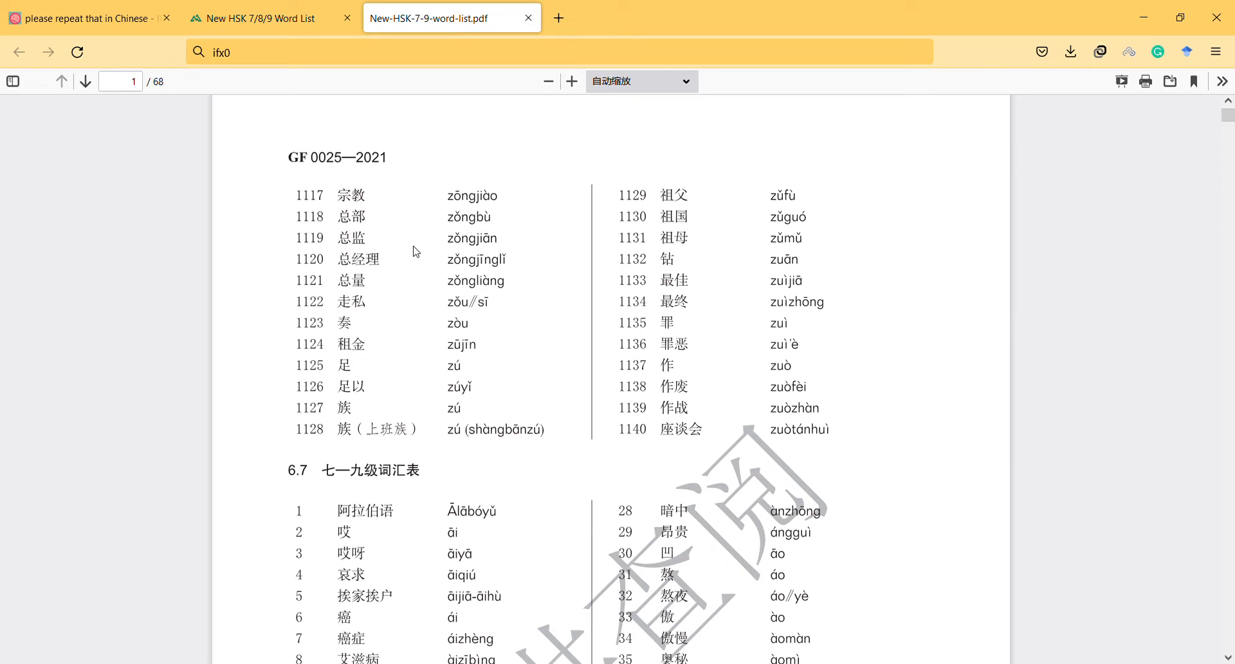
pyautogui.moveTo(378, 254)
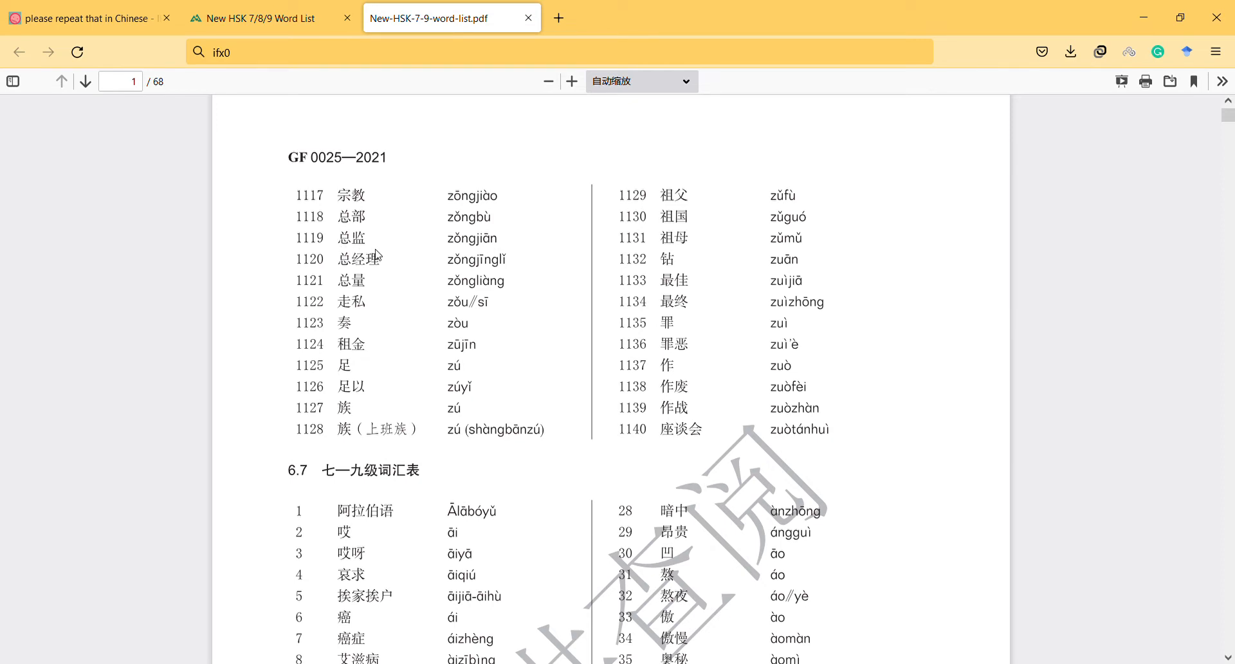
pyautogui.moveTo(377, 254)
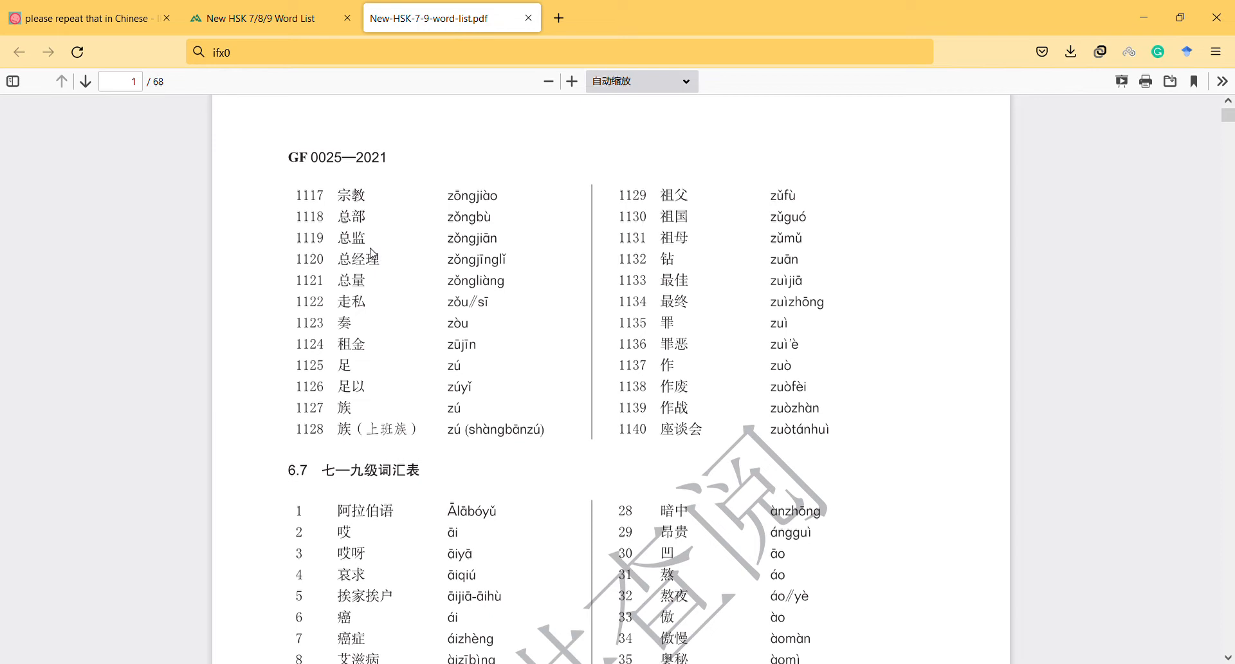
pyautogui.moveTo(371, 250)
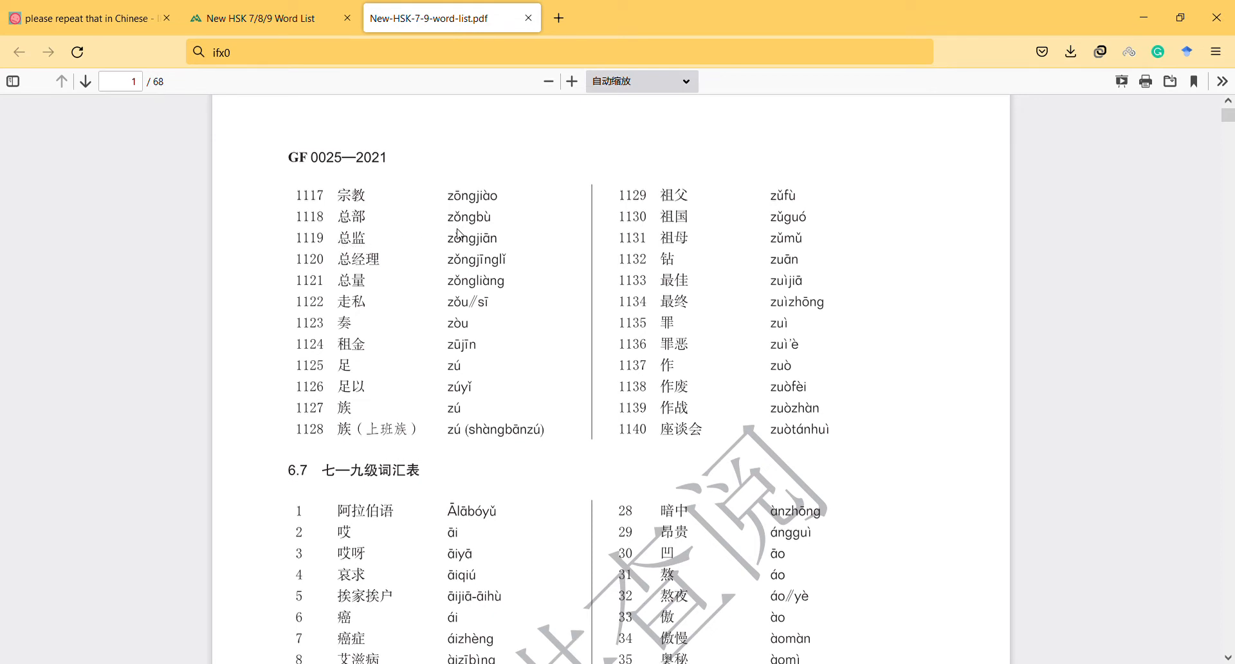
pyautogui.moveTo(383, 271)
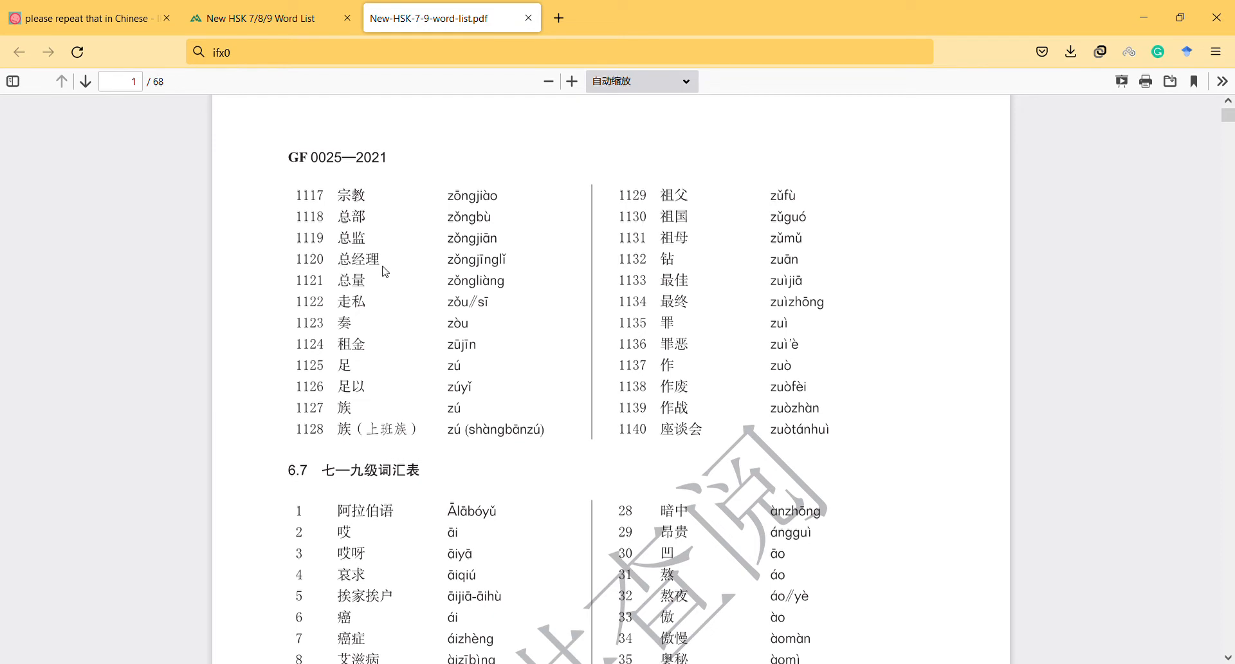
pyautogui.moveTo(475, 273)
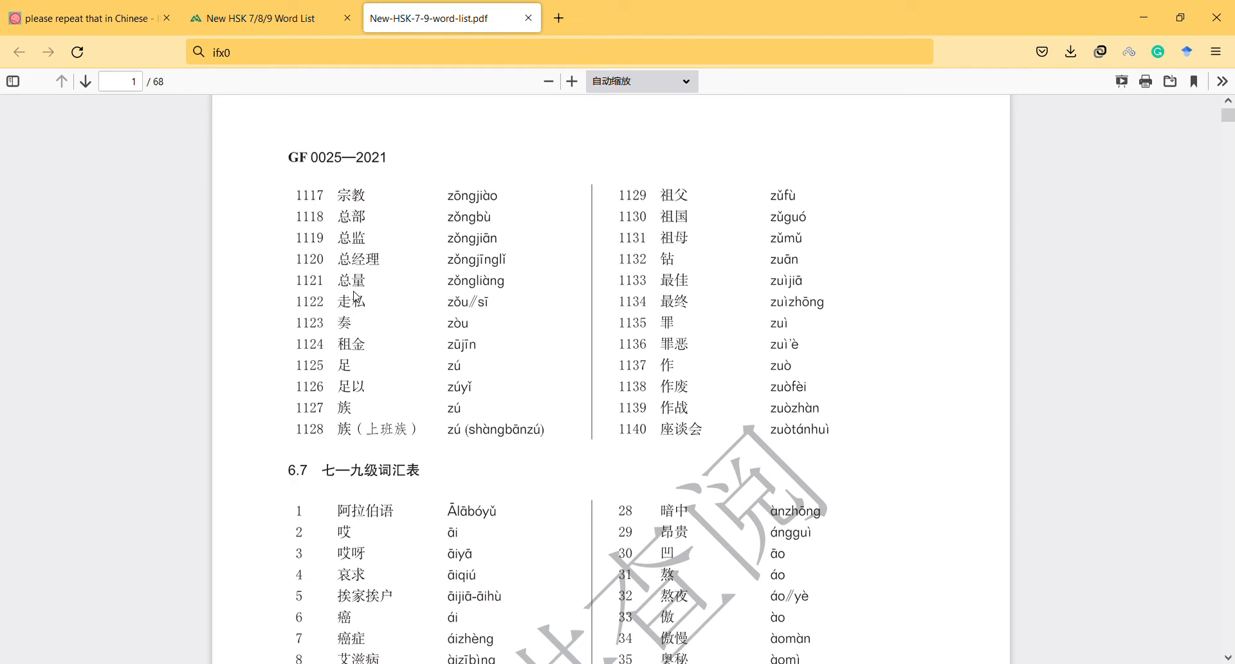
pyautogui.moveTo(355, 297)
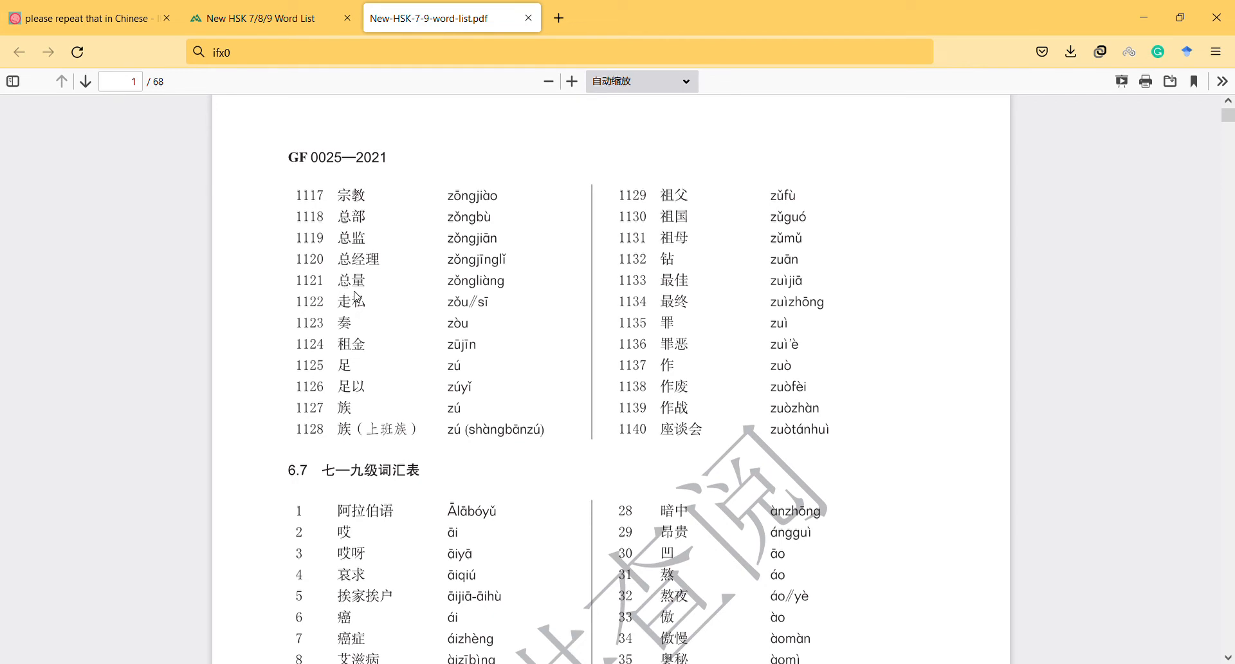
pyautogui.moveTo(356, 307)
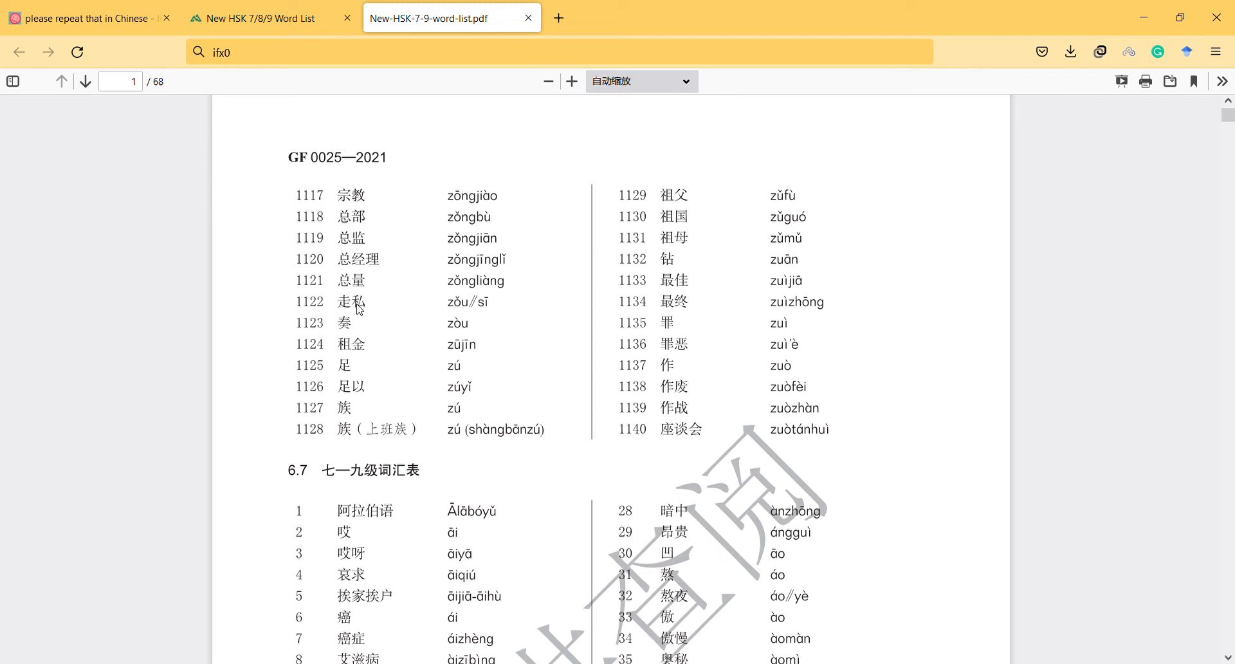
pyautogui.moveTo(356, 311)
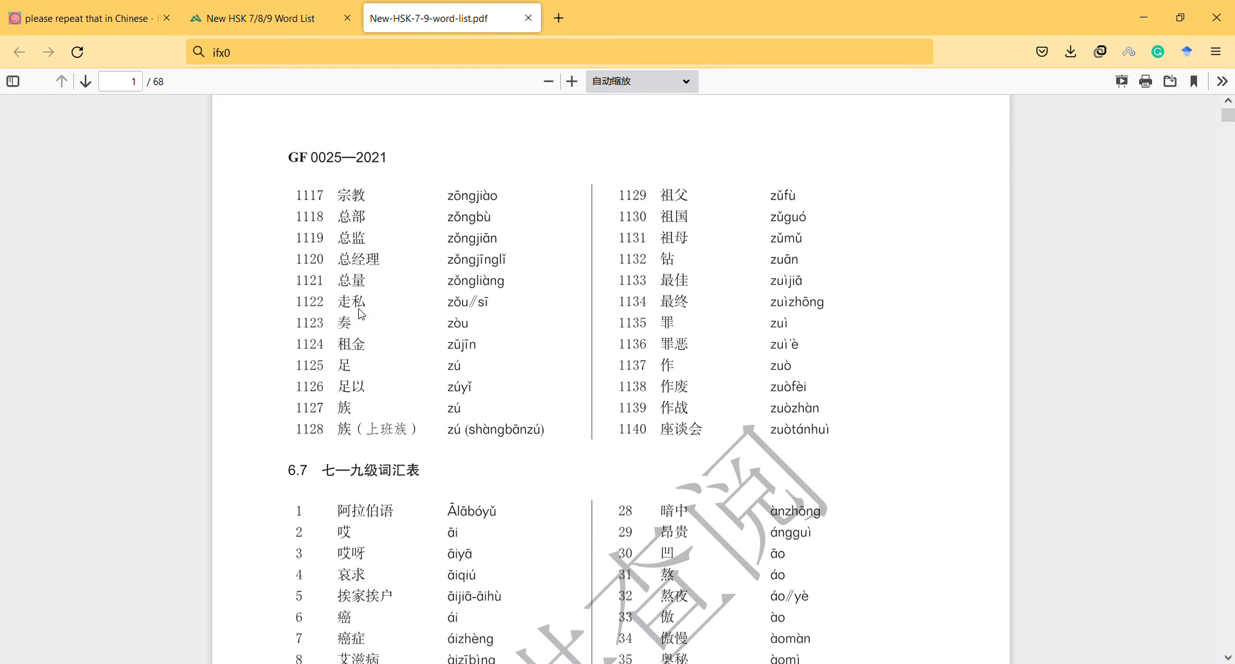
pyautogui.moveTo(348, 314)
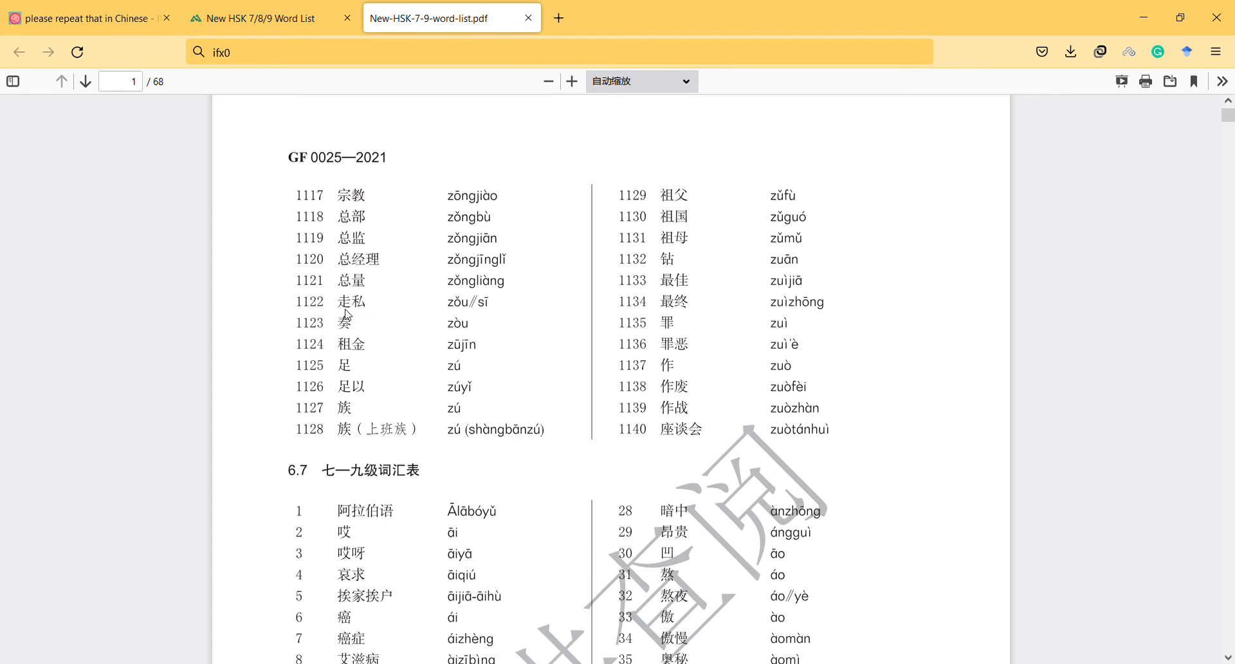
pyautogui.moveTo(343, 336)
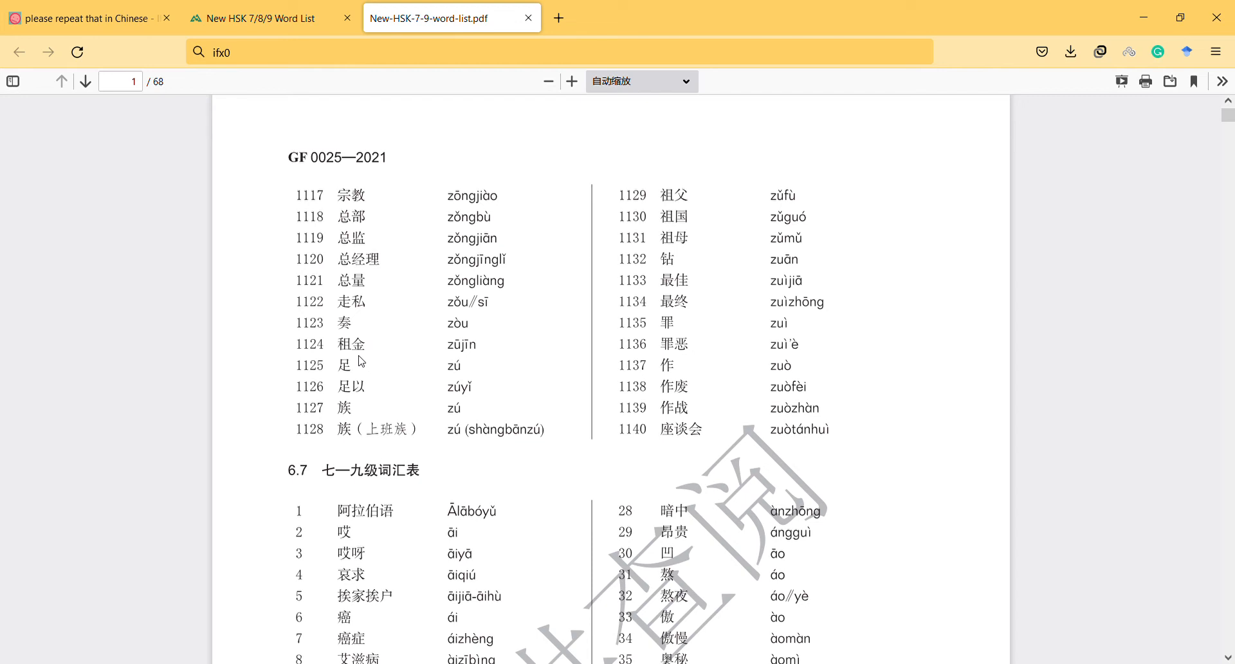
pyautogui.moveTo(351, 380)
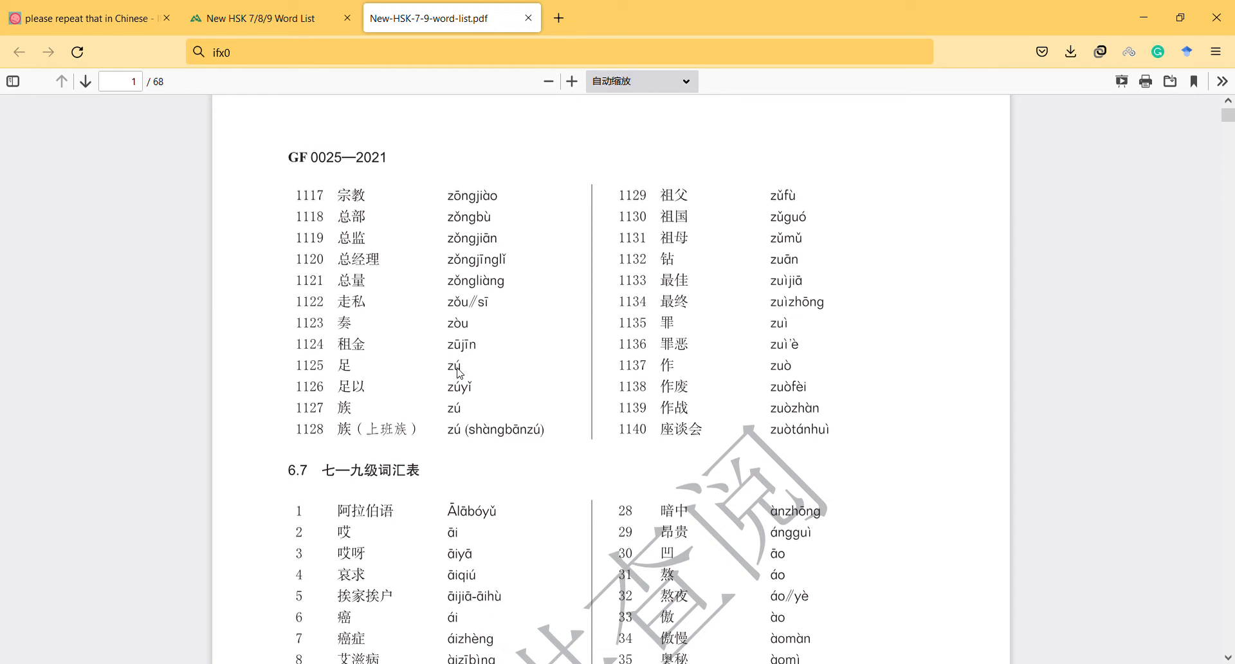
pyautogui.moveTo(431, 389)
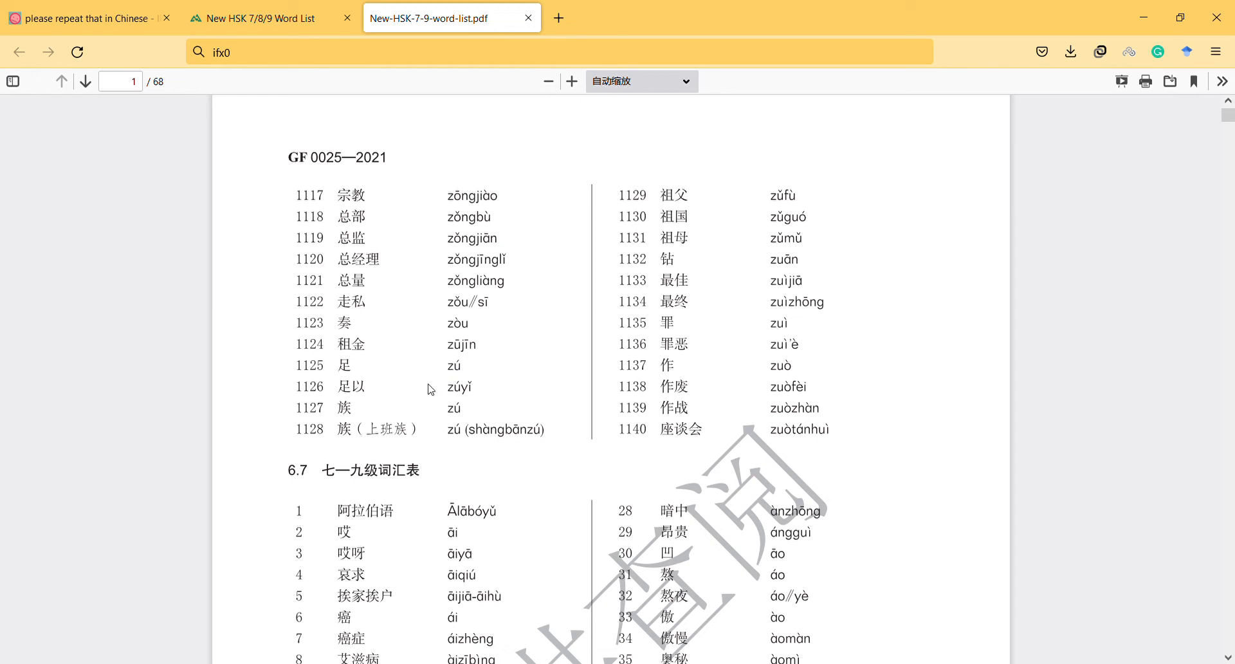
pyautogui.moveTo(460, 402)
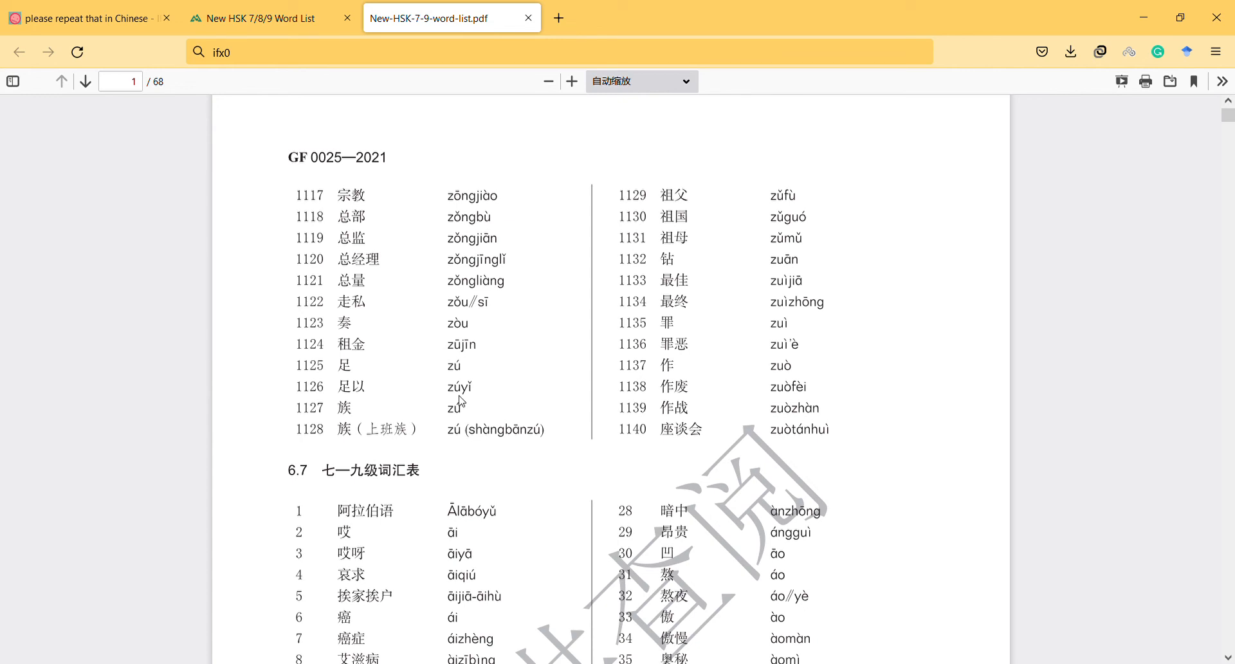
pyautogui.moveTo(457, 410)
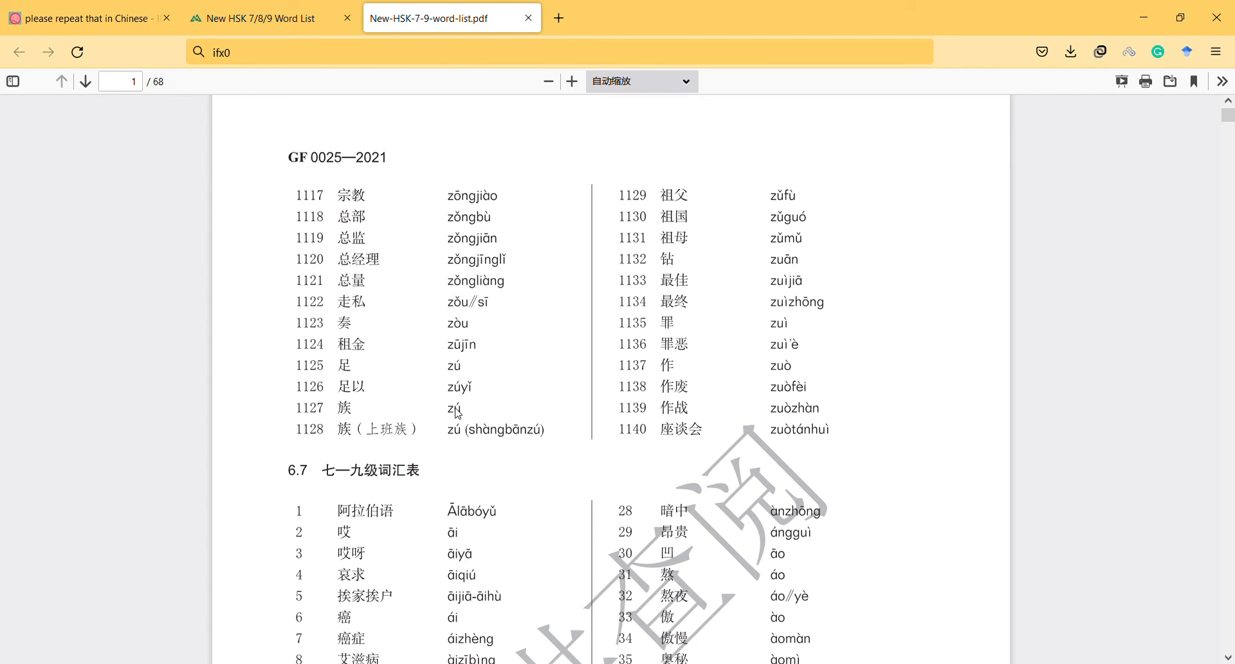
pyautogui.moveTo(474, 415)
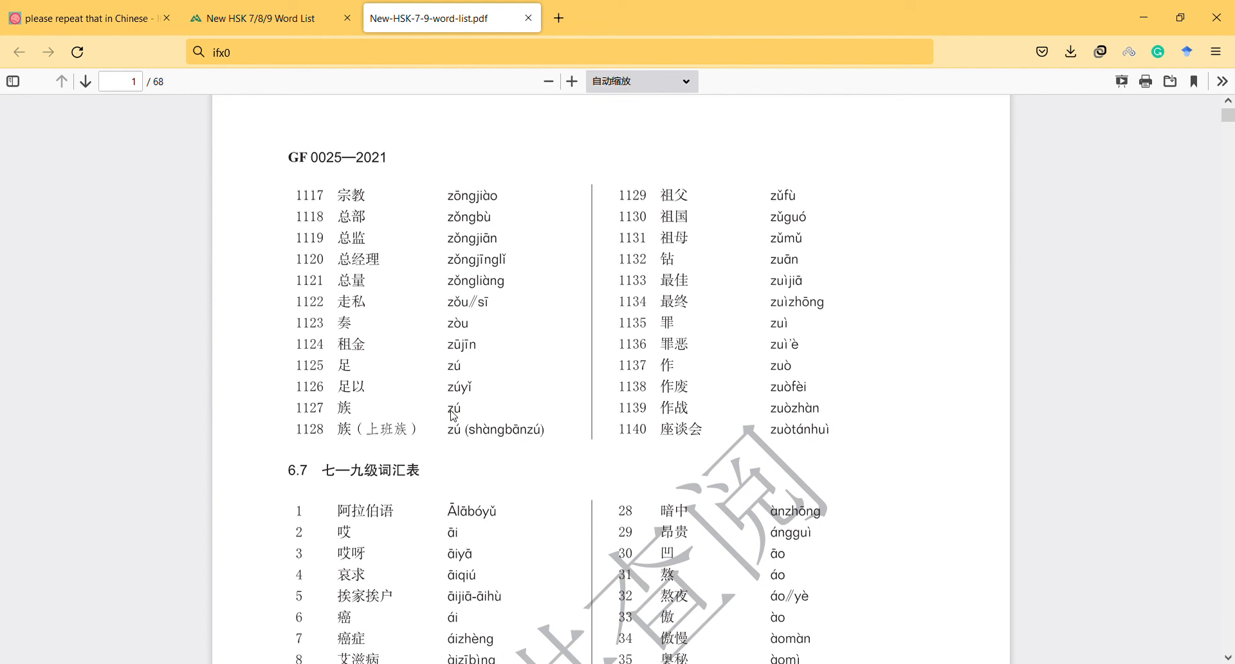
pyautogui.moveTo(454, 435)
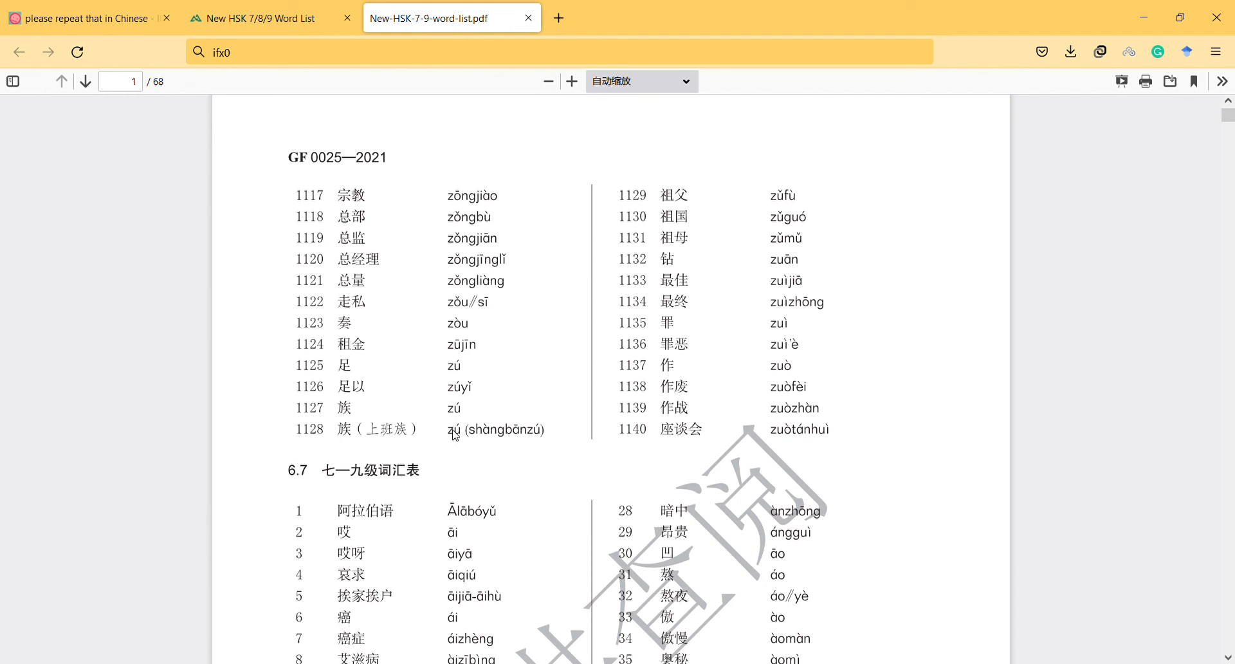
pyautogui.moveTo(455, 442)
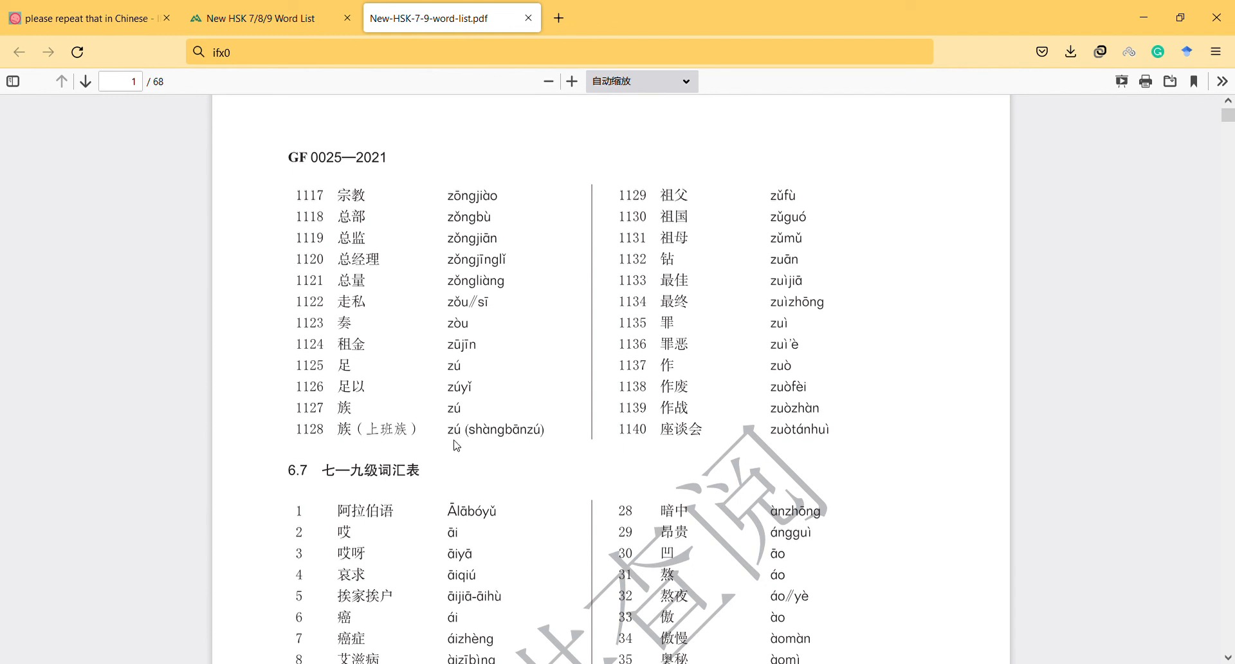
pyautogui.moveTo(404, 439)
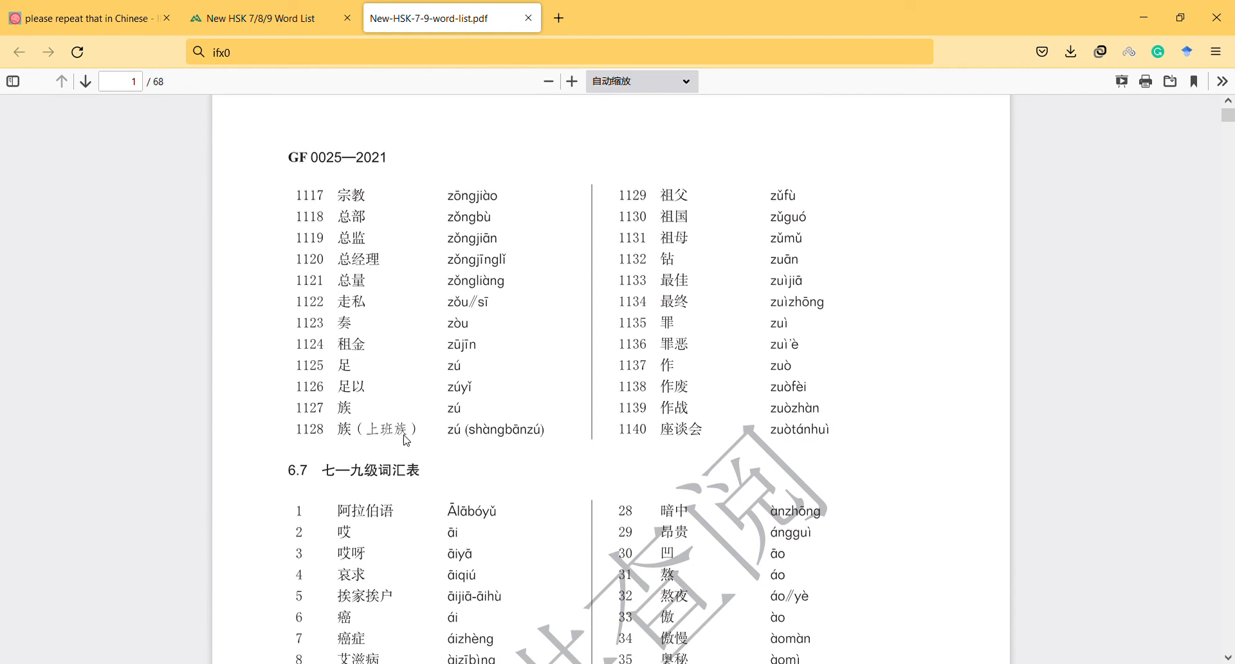
pyautogui.moveTo(401, 442)
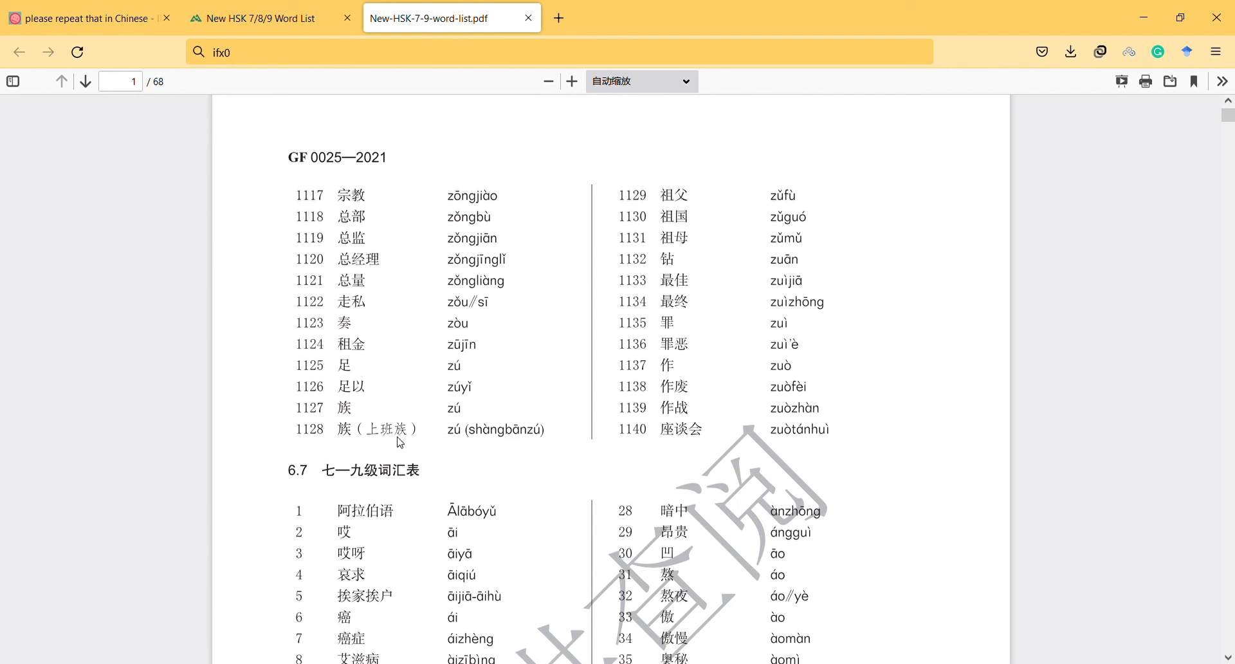
pyautogui.moveTo(469, 380)
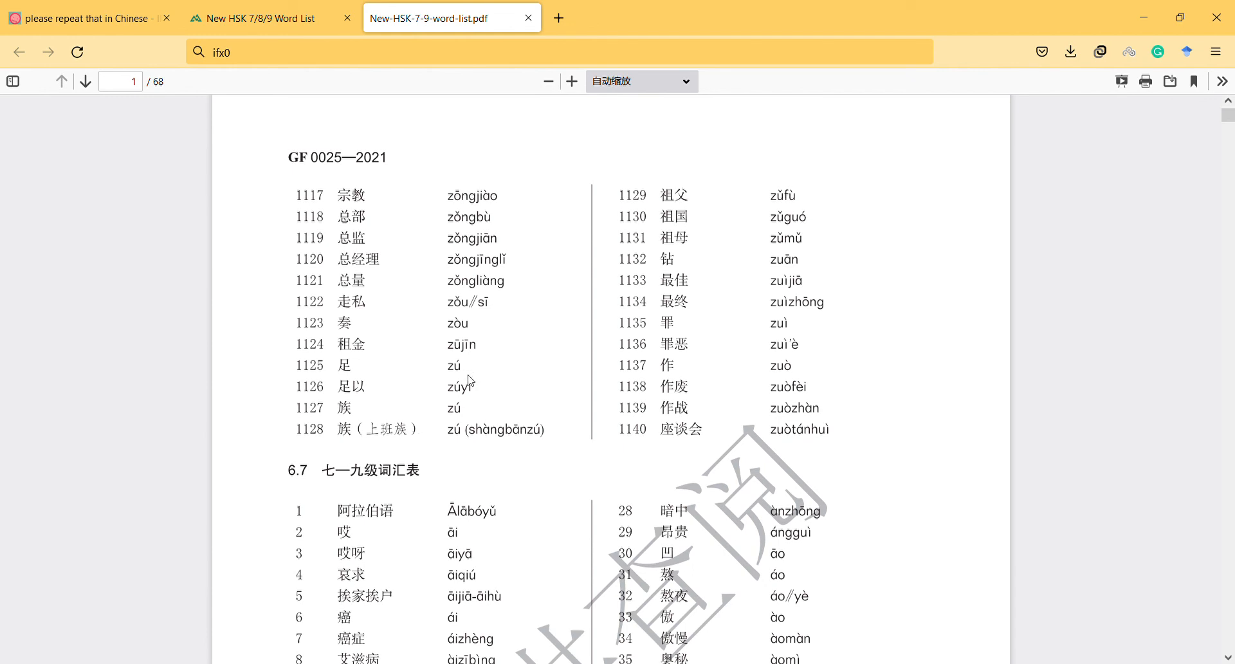
pyautogui.moveTo(481, 383)
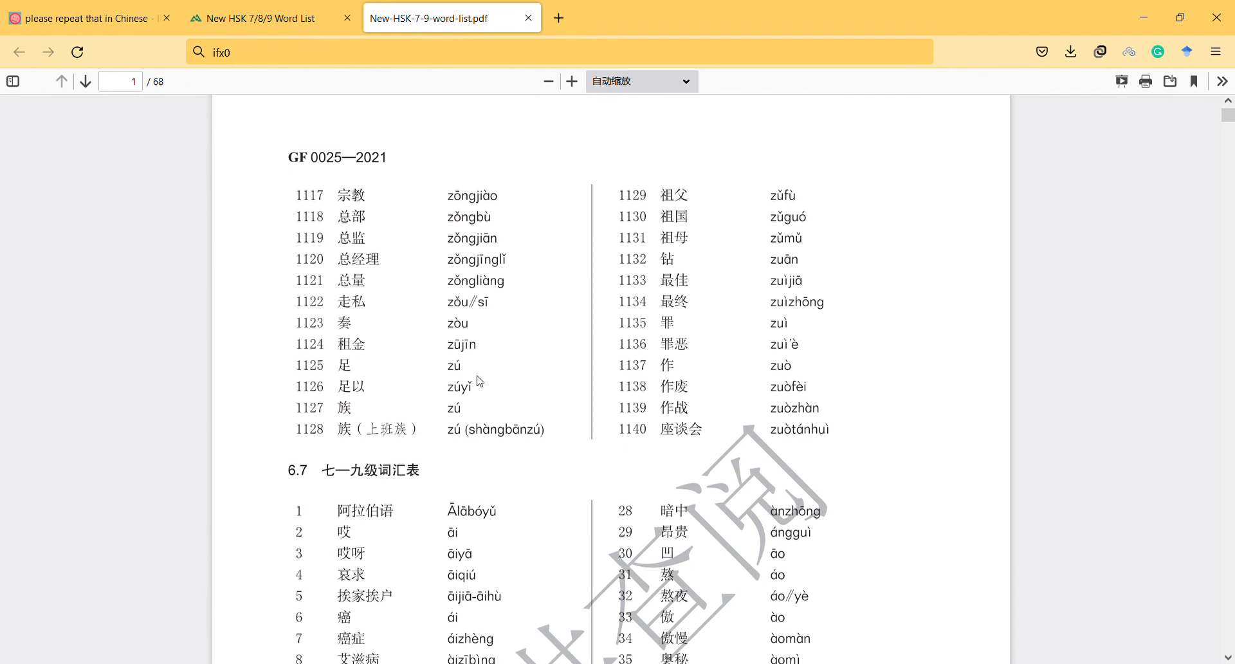
pyautogui.moveTo(537, 328)
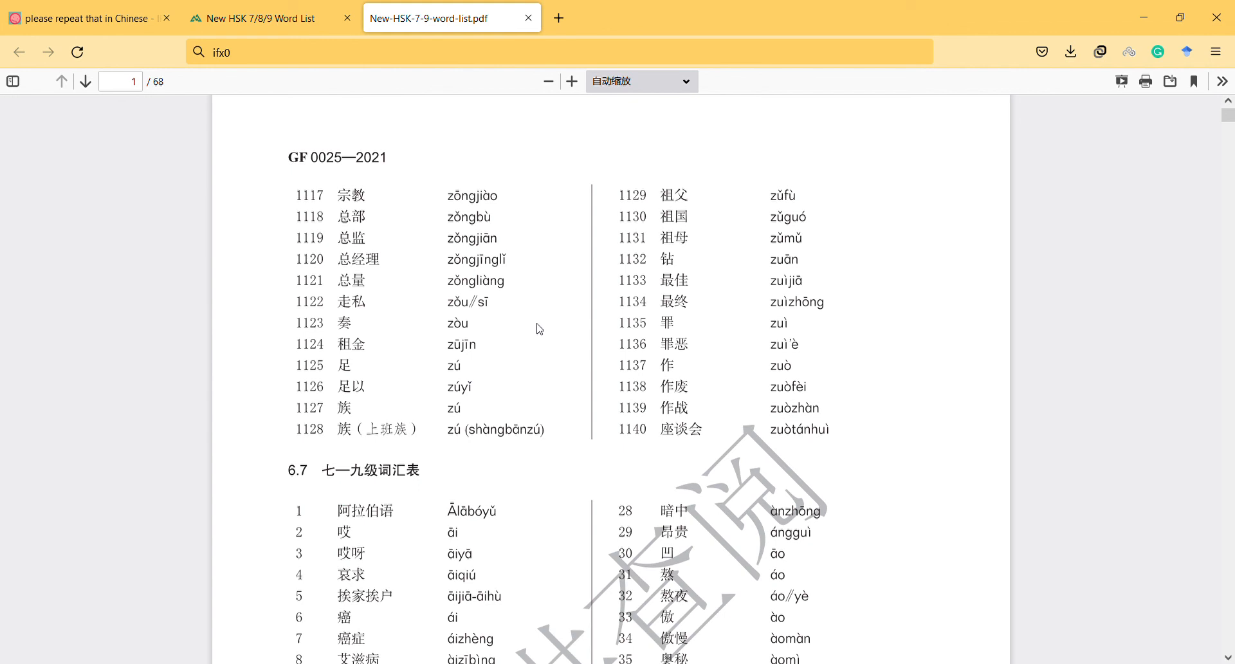
pyautogui.moveTo(530, 284)
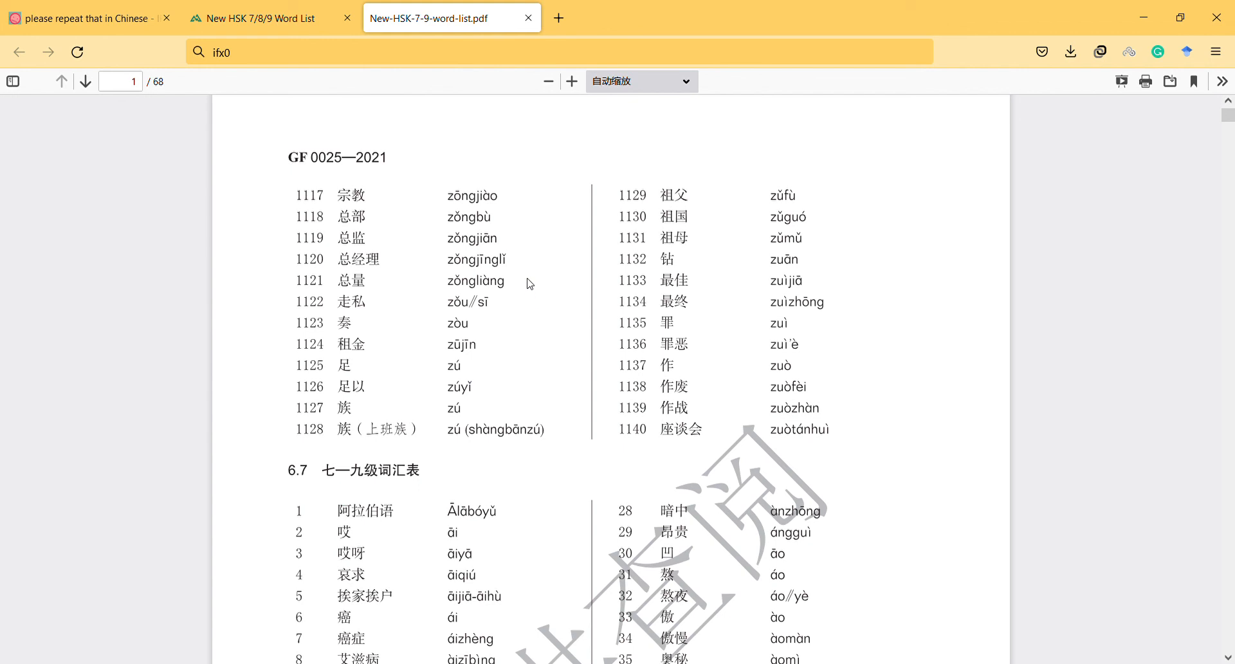
pyautogui.moveTo(1151, 122)
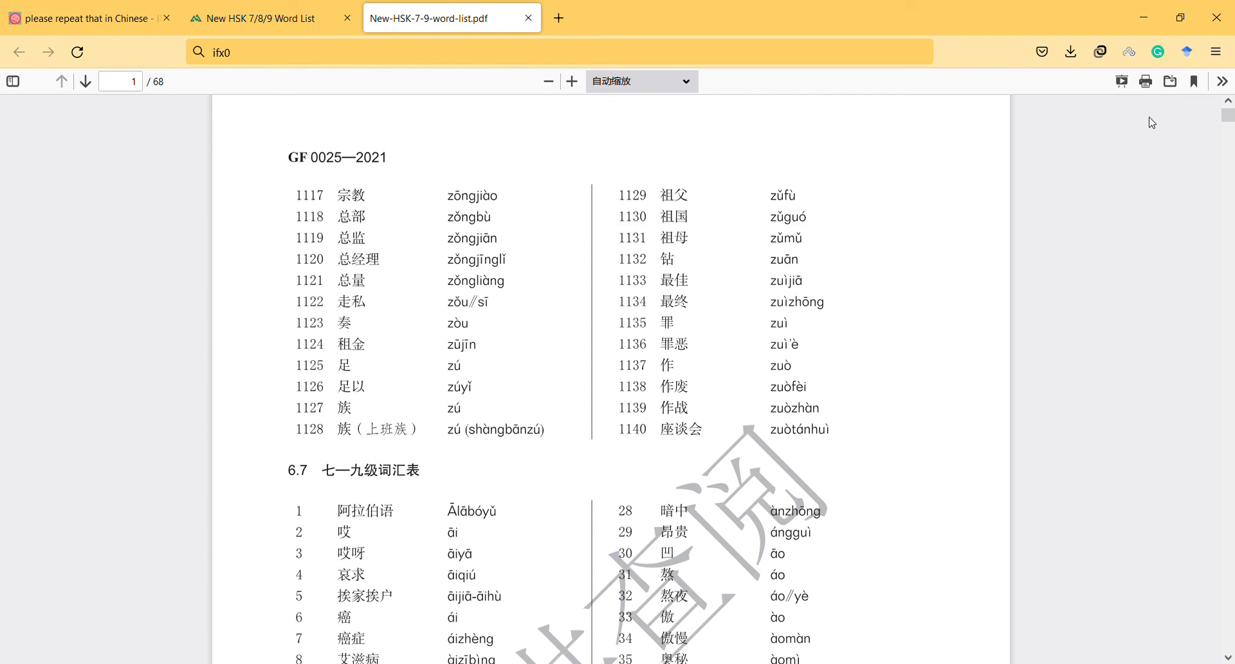